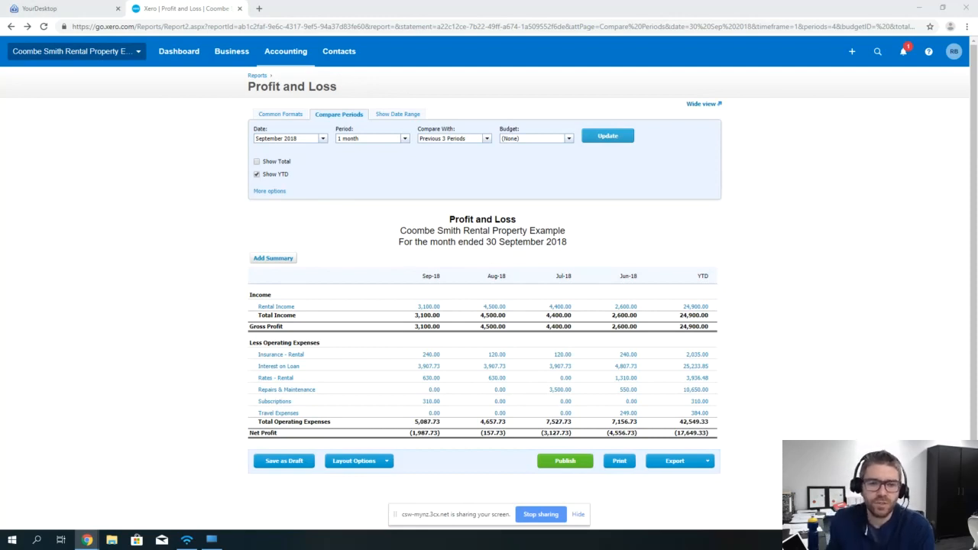
mouse_move(321, 432)
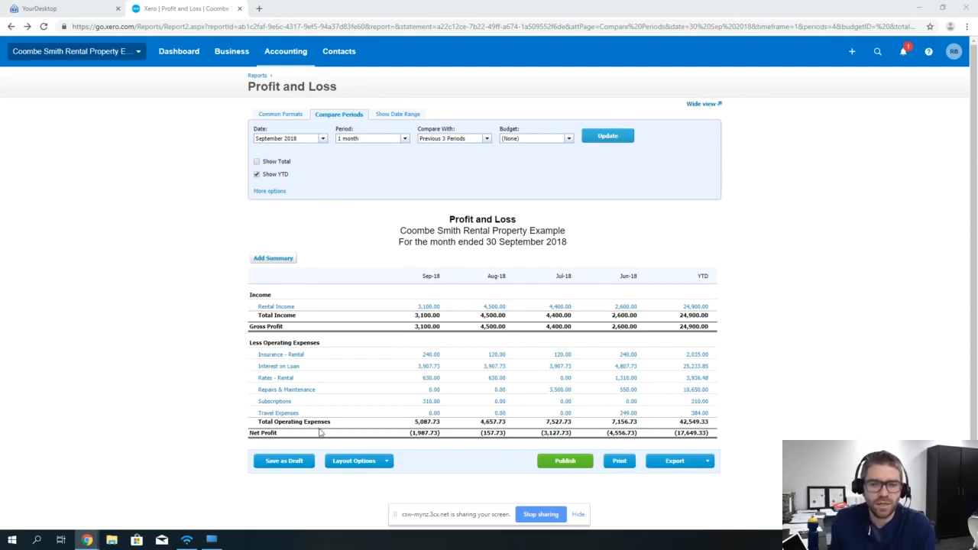
mouse_move(501, 368)
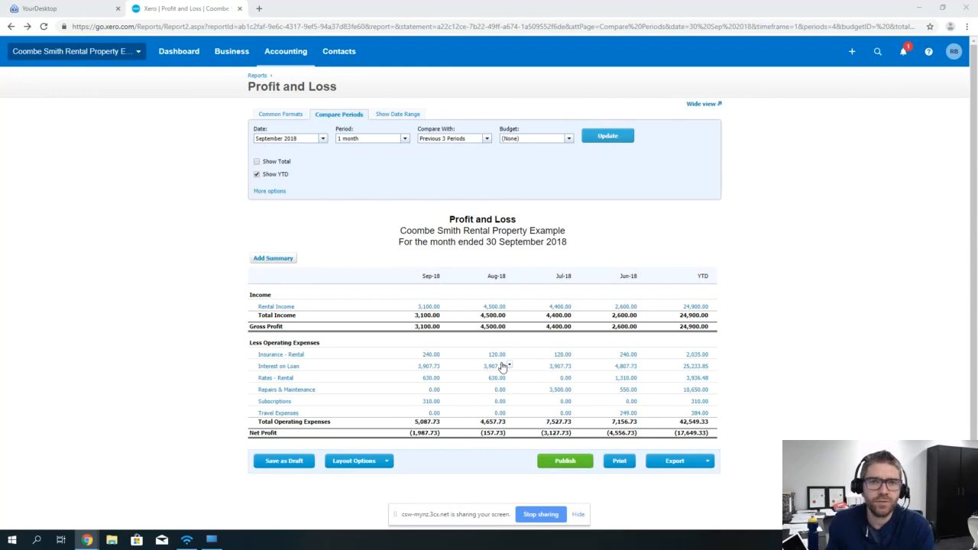
mouse_move(141, 55)
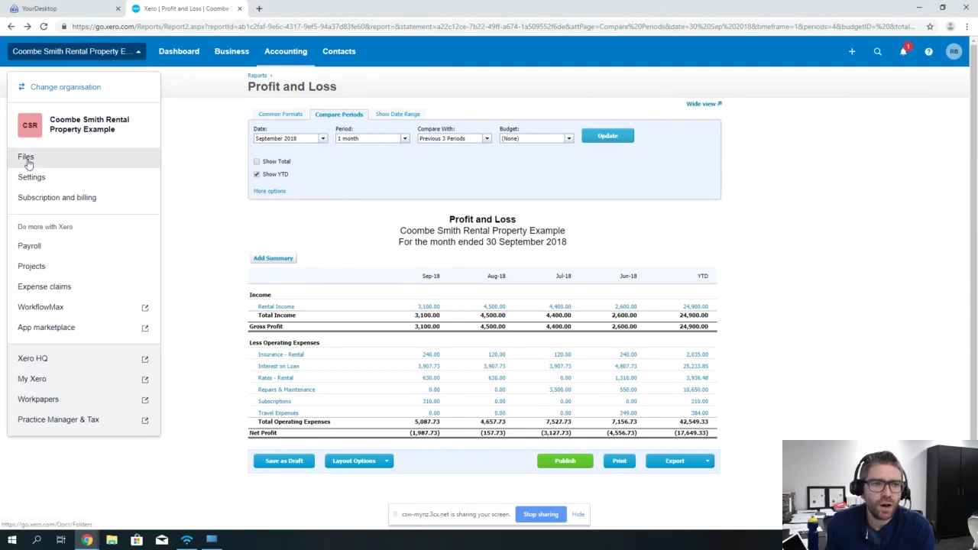
Go to the Files inbox listing the four uploaded image files.
click(25, 156)
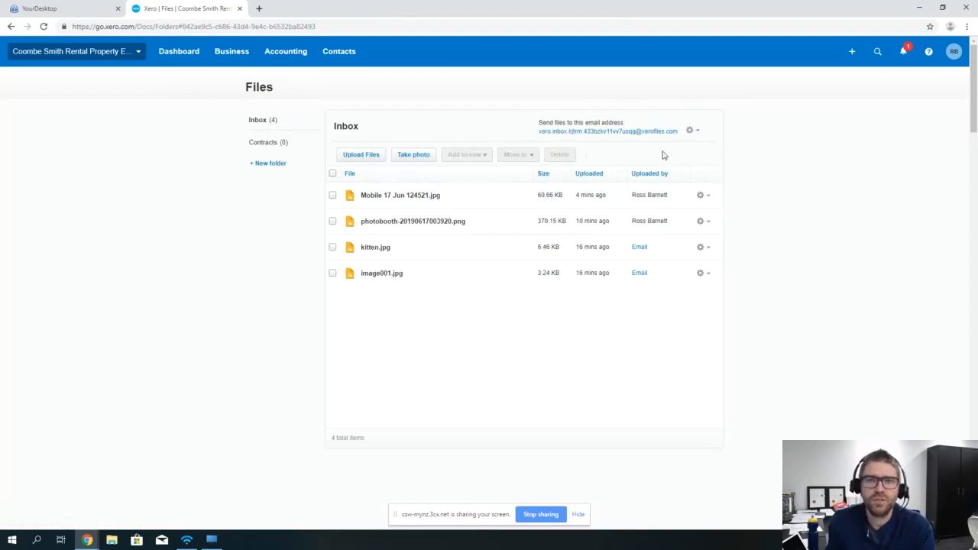
mouse_move(700, 145)
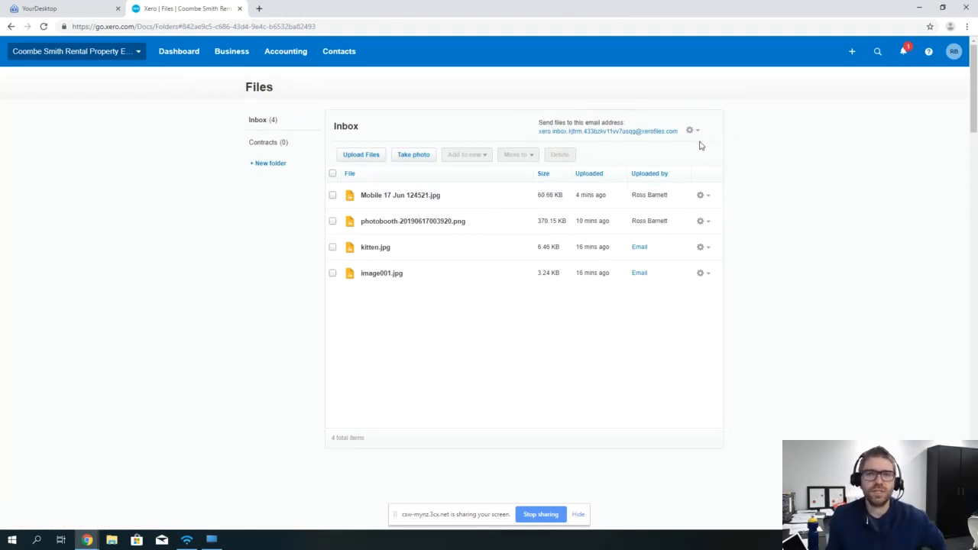
mouse_move(654, 145)
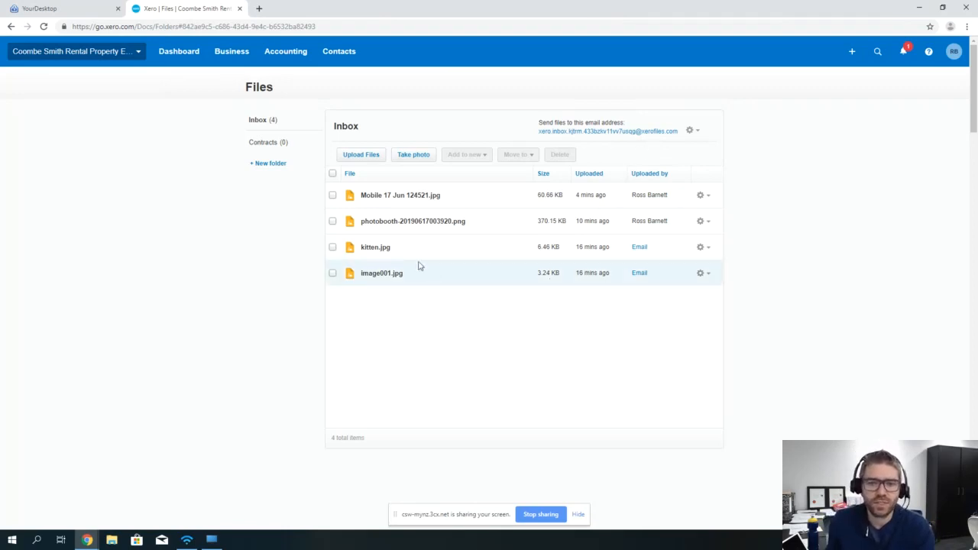
mouse_move(376, 247)
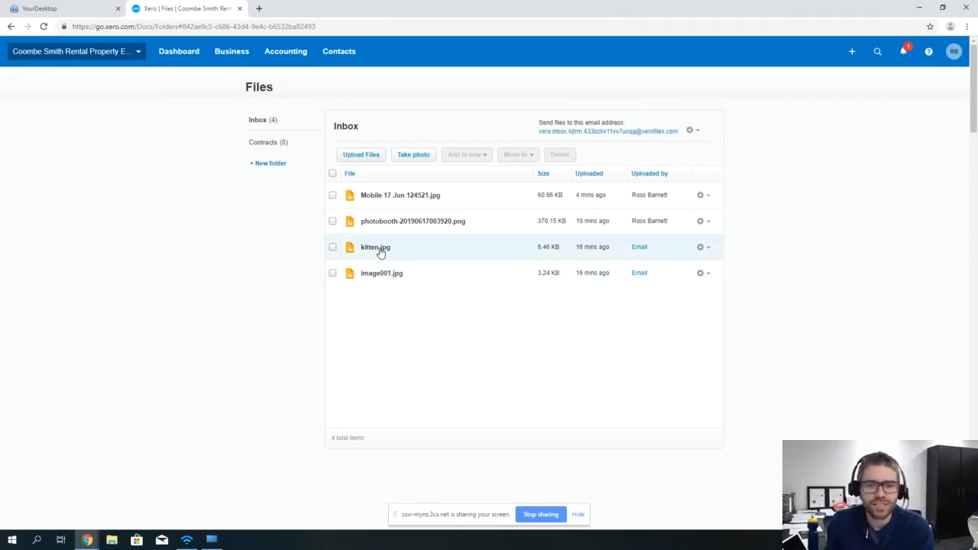
mouse_move(651, 247)
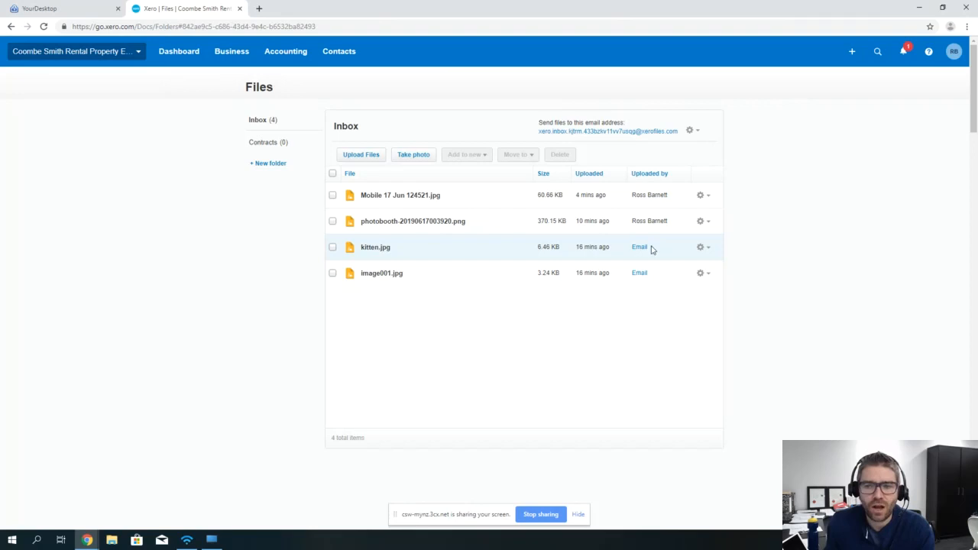
mouse_move(363, 257)
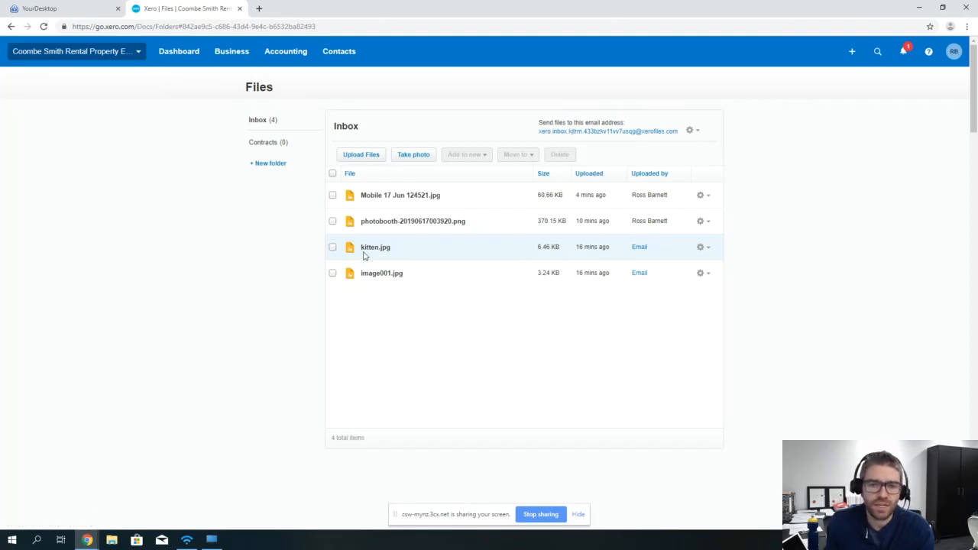
mouse_move(385, 258)
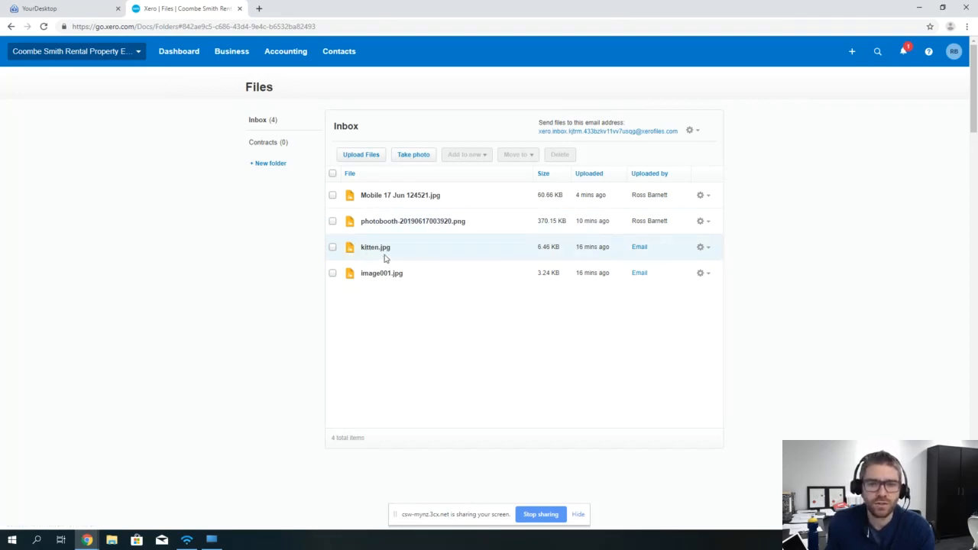
mouse_move(391, 330)
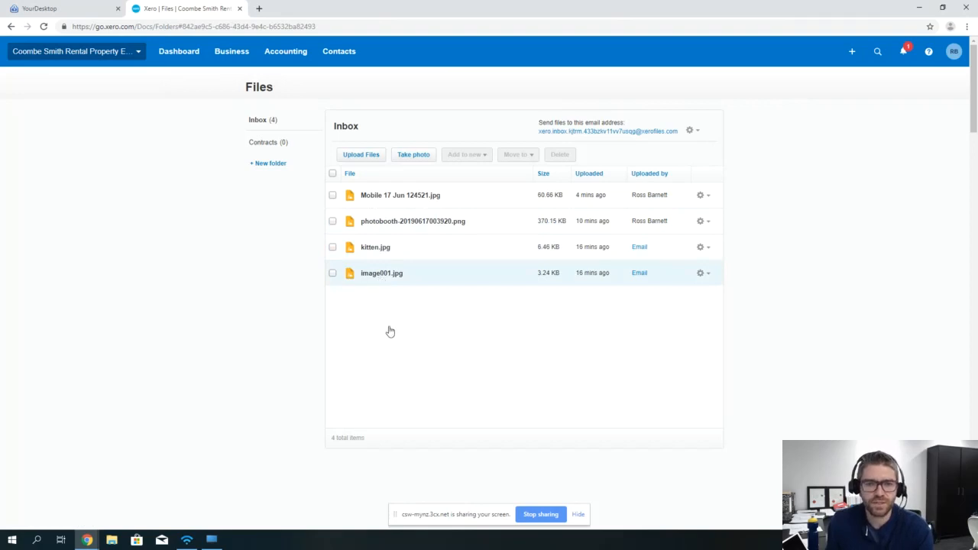
click(382, 272)
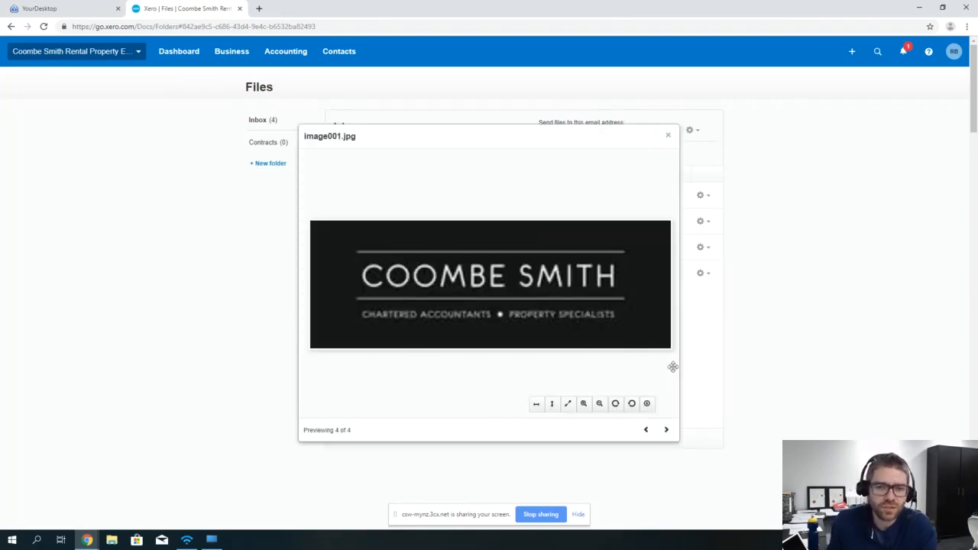
mouse_move(409, 339)
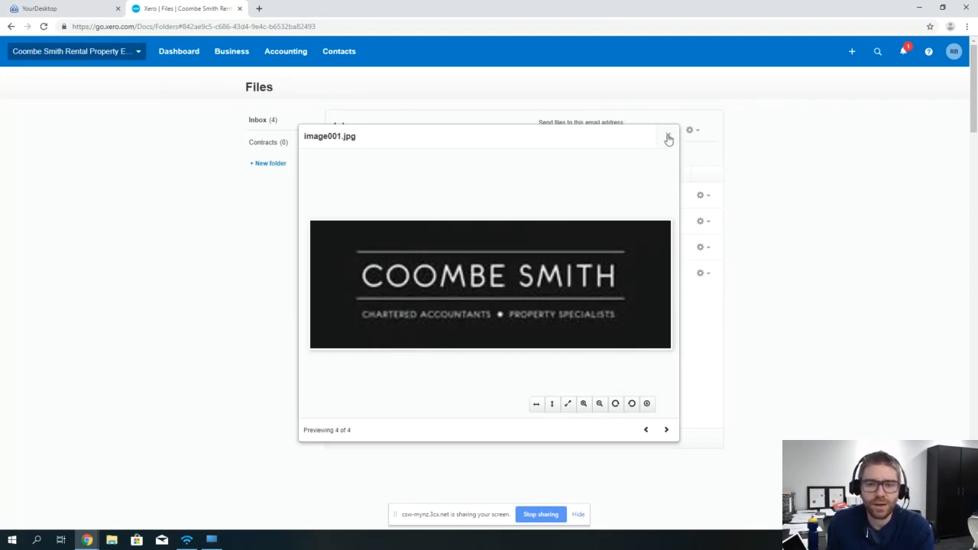
click(668, 138)
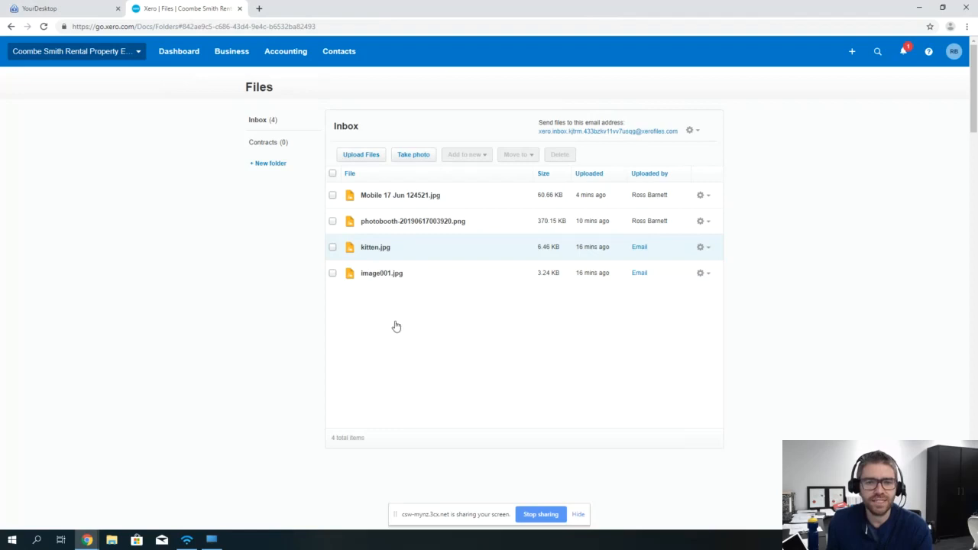
click(375, 247)
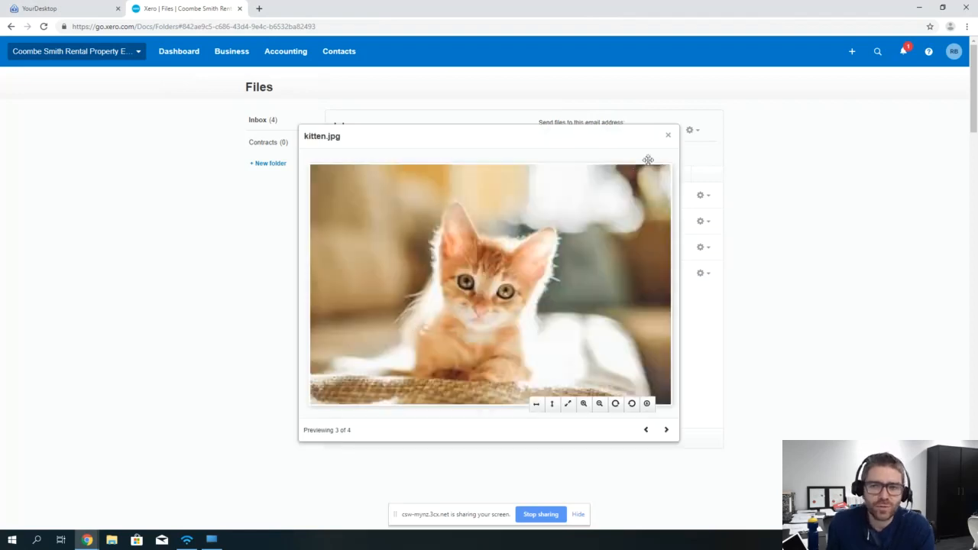
click(667, 134)
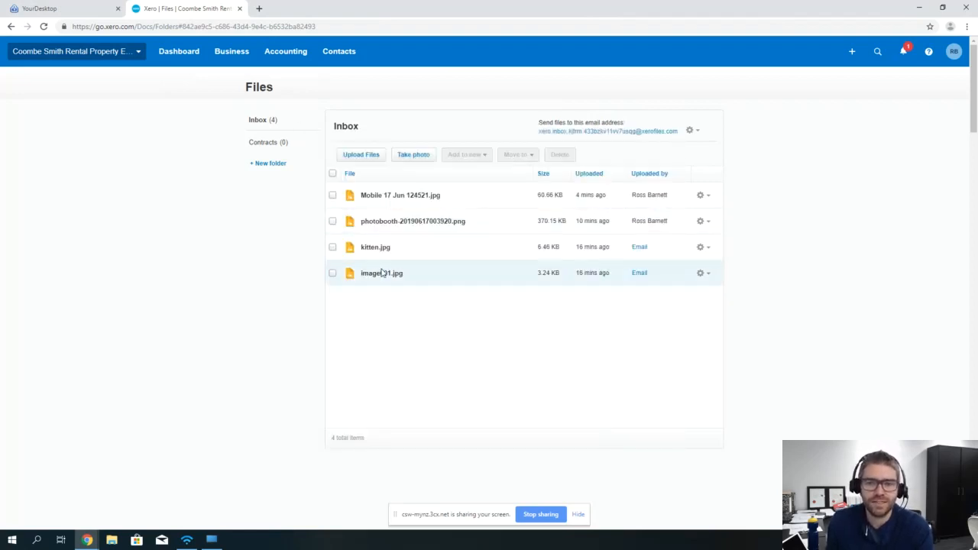
mouse_move(385, 222)
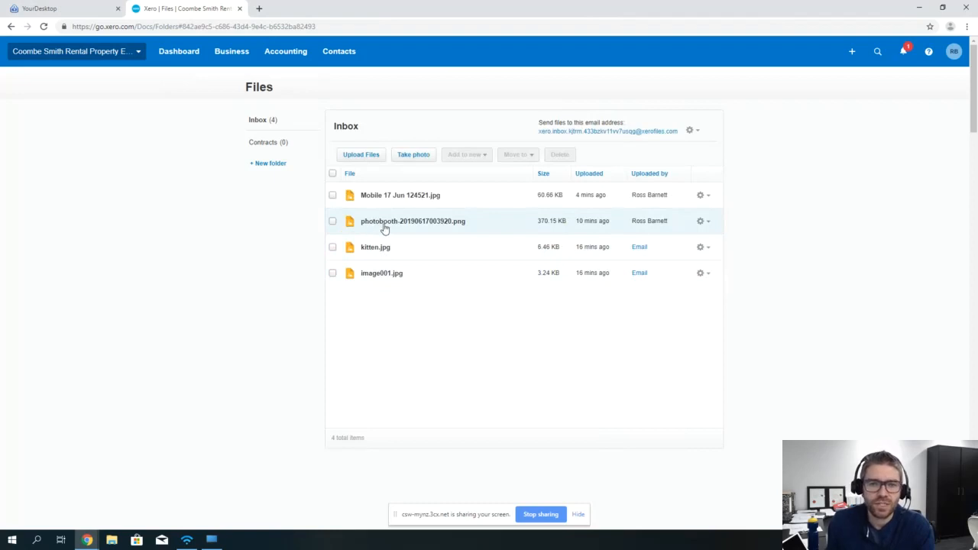
mouse_move(409, 214)
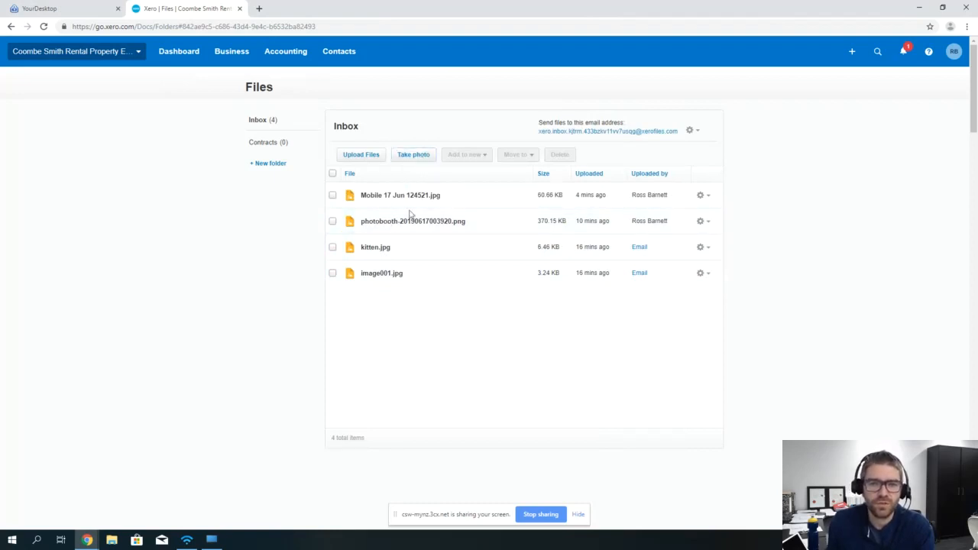
mouse_move(404, 226)
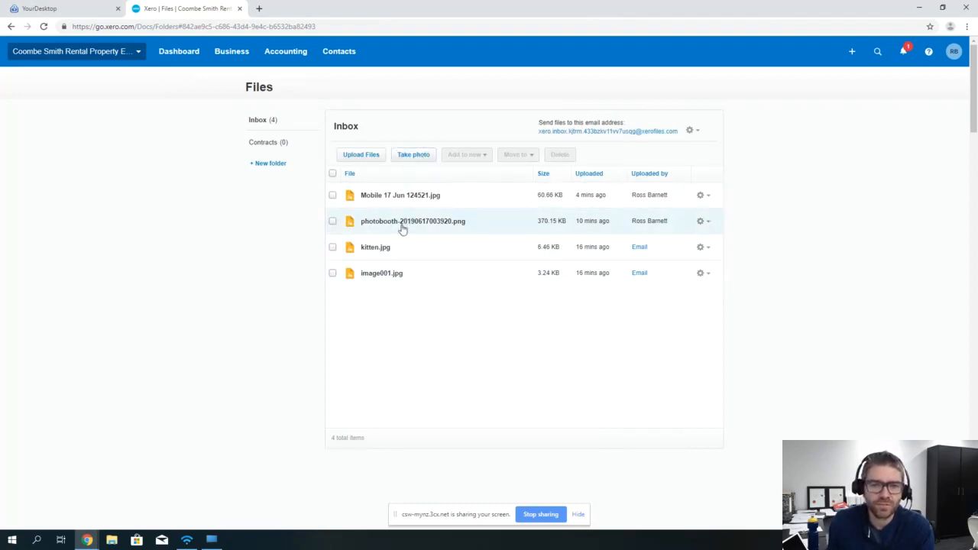
mouse_move(405, 196)
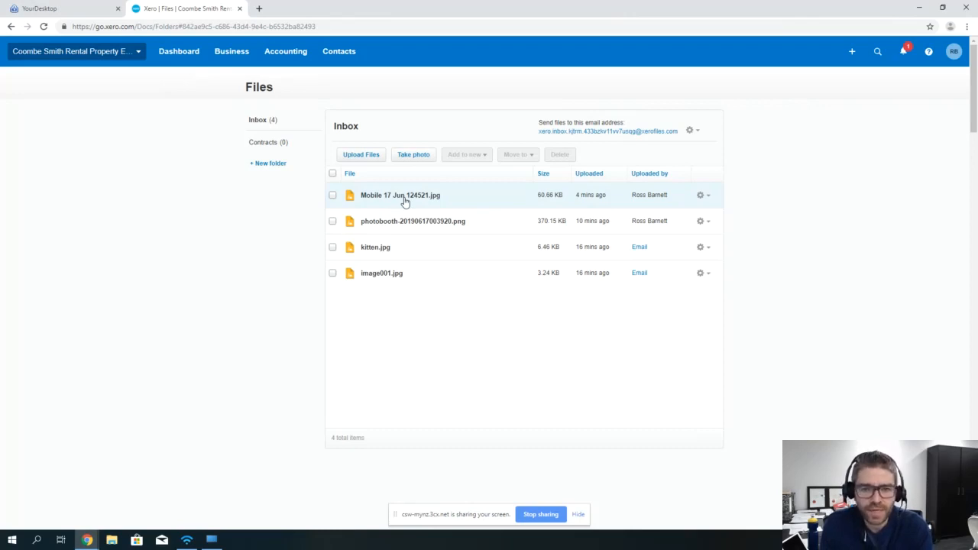
mouse_move(409, 197)
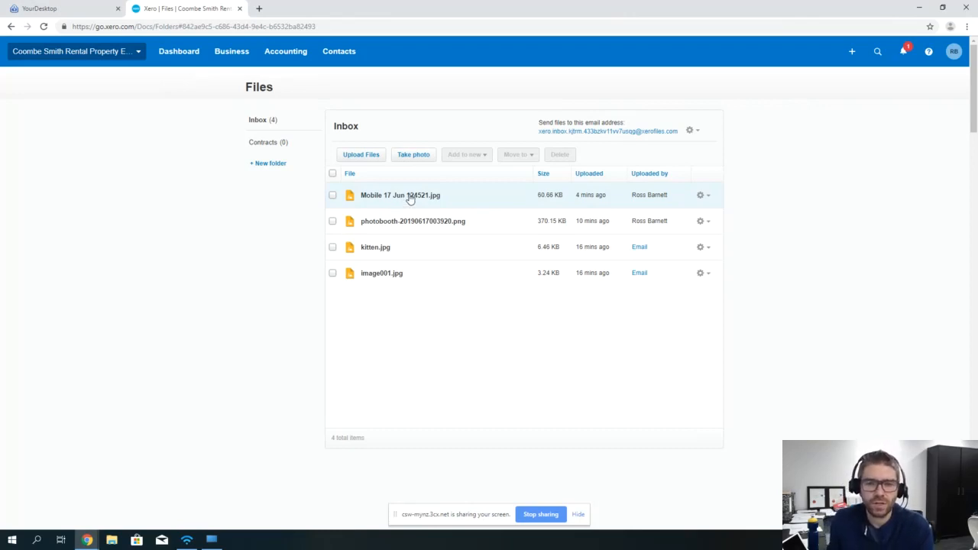
Preview the Mobile 17 Jun 124521.jpg receipt photo and close the preview.
click(401, 195)
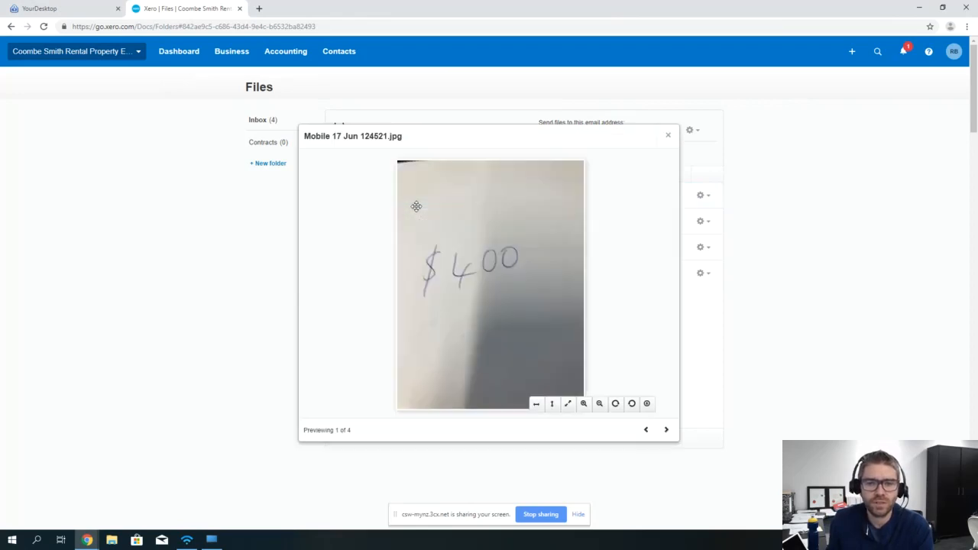
mouse_move(581, 296)
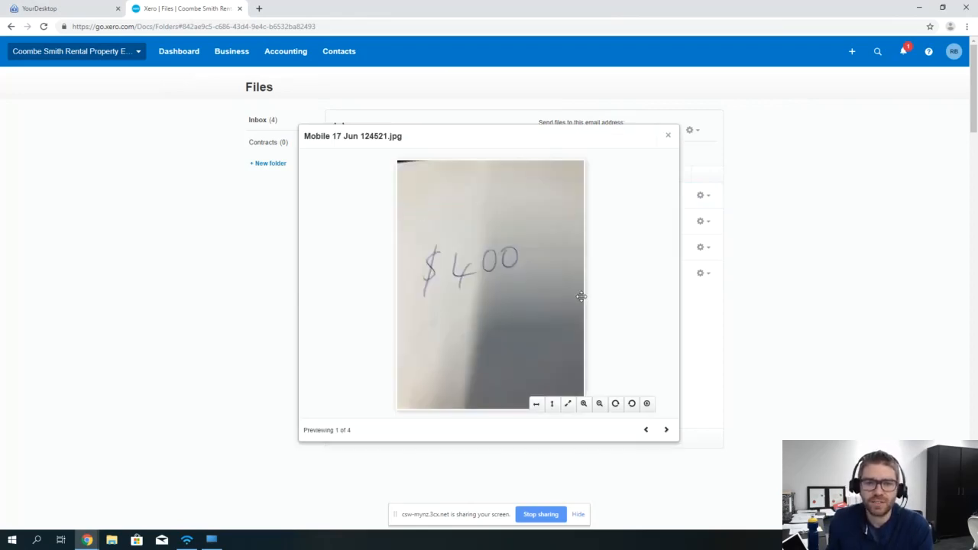
mouse_move(571, 297)
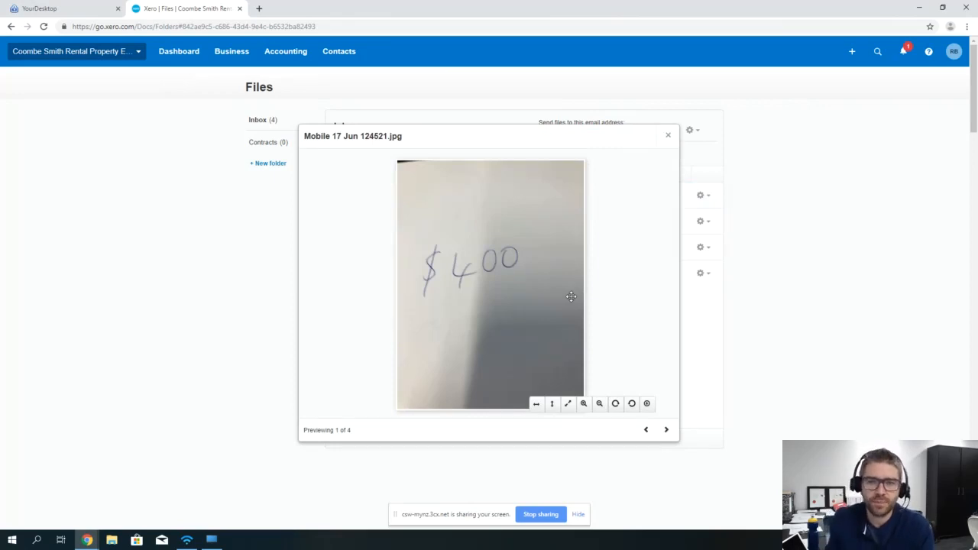
click(667, 134)
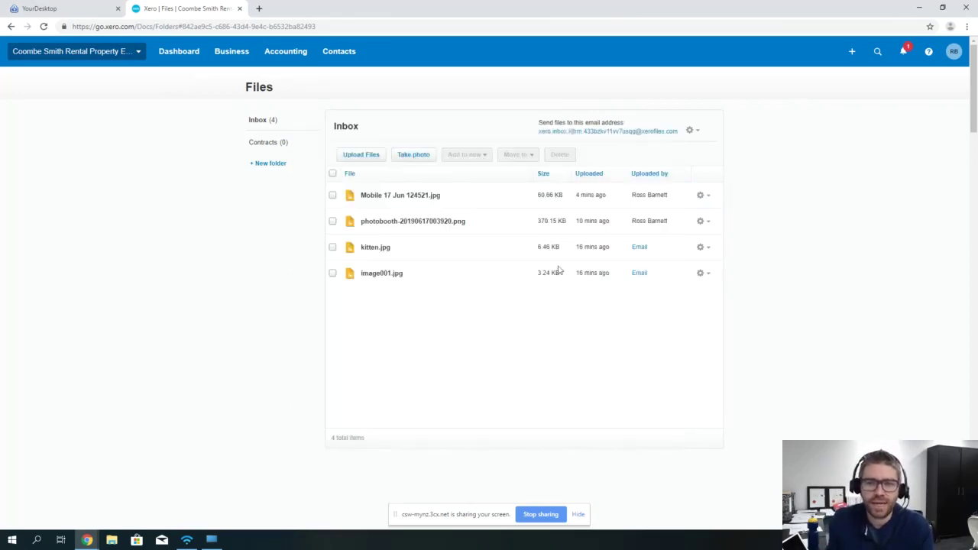
mouse_move(495, 320)
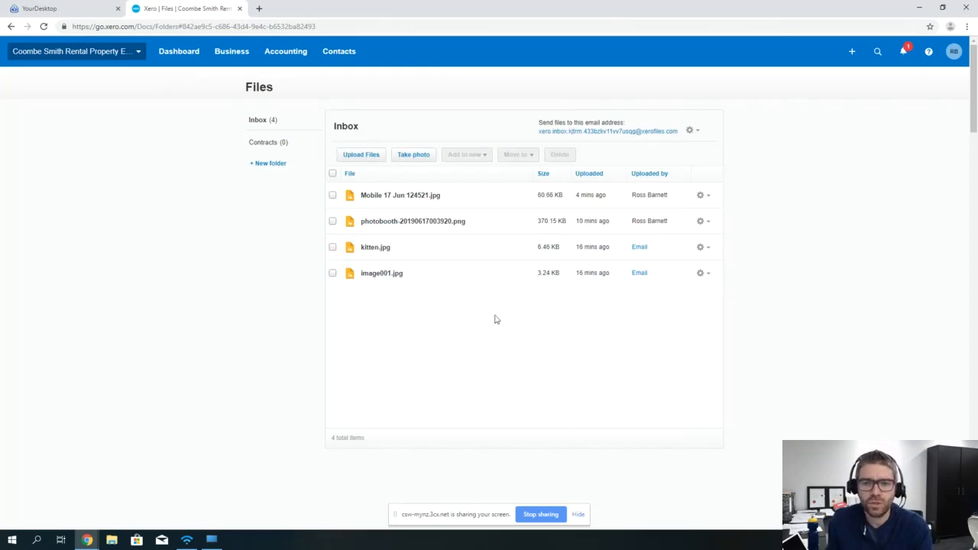
mouse_move(459, 308)
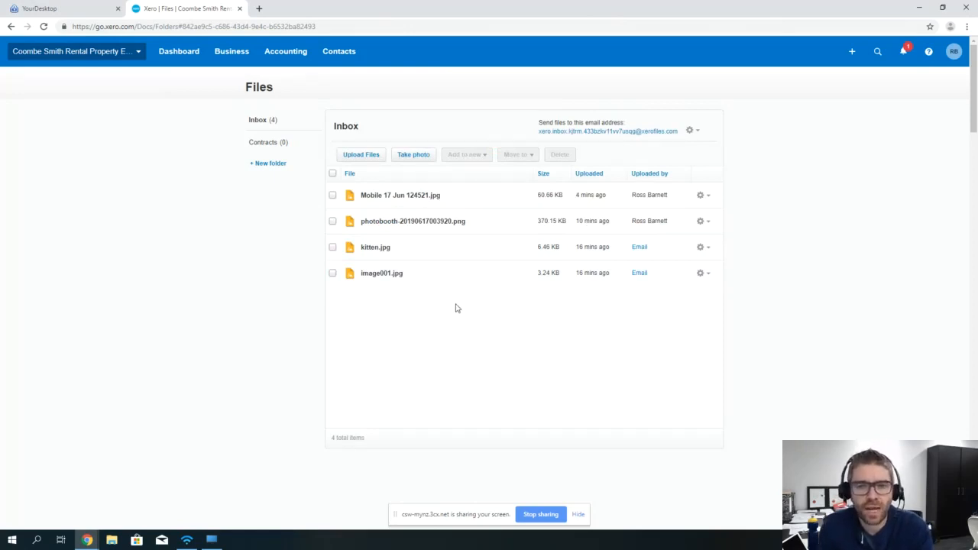
mouse_move(574, 254)
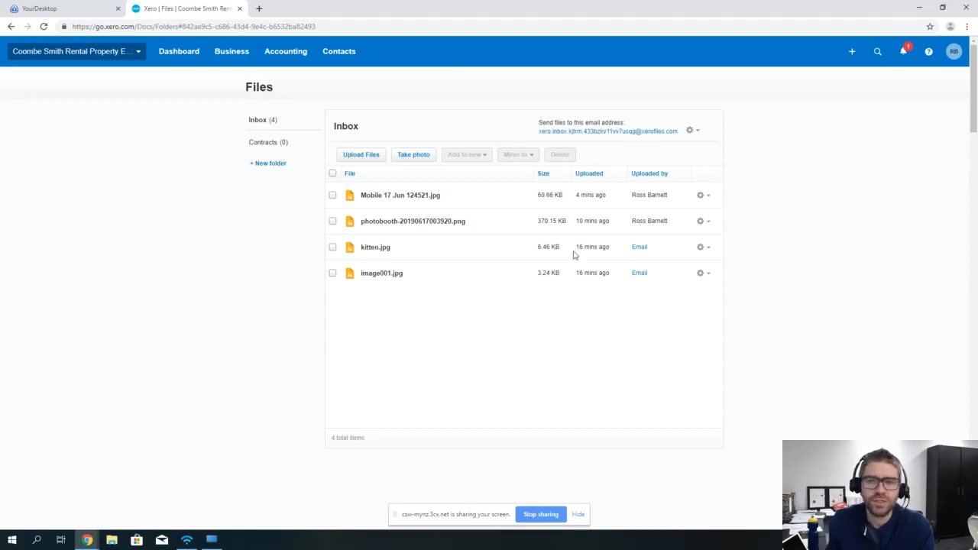
mouse_move(686, 147)
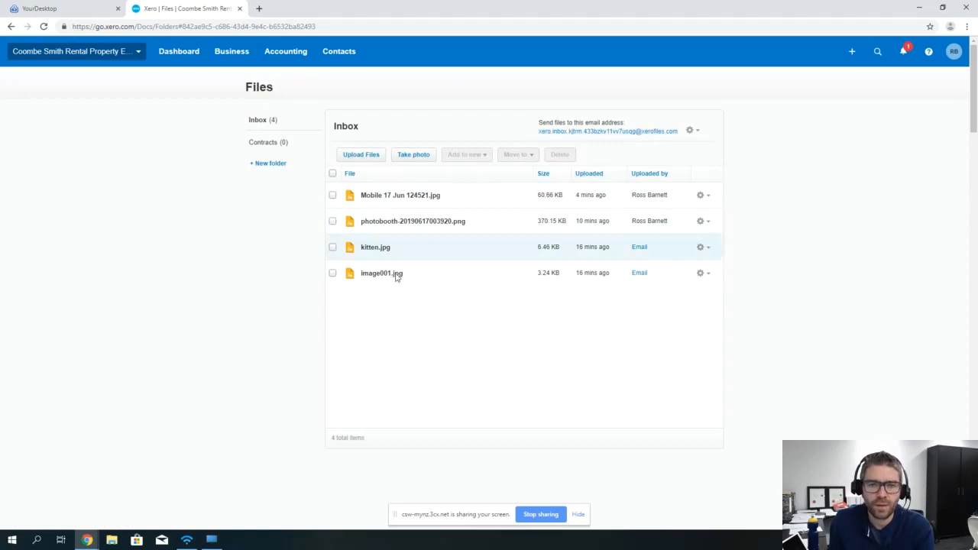
mouse_move(12, 25)
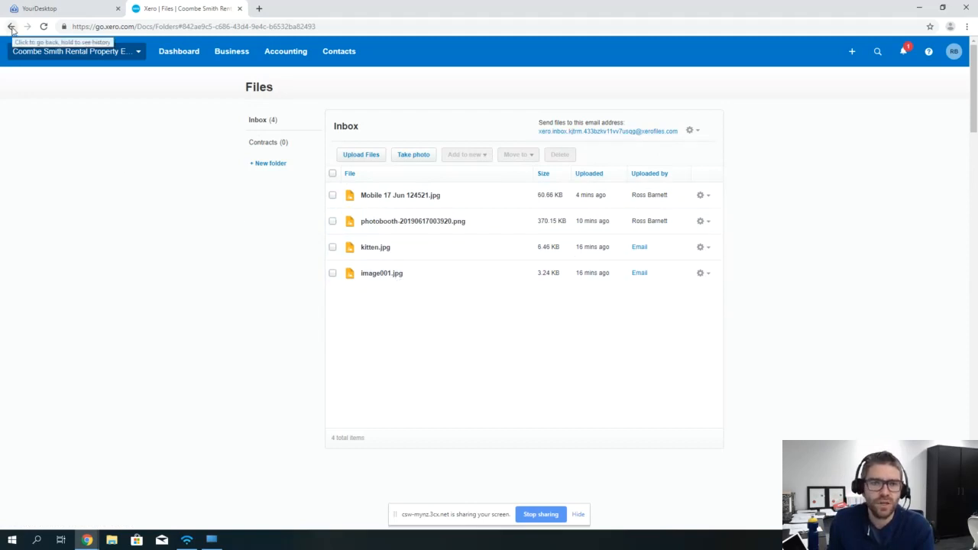
From the Profit and Loss Jul-18 Repairs & Maintenance figure, drill into the 2,500 painting repair spend money transaction.
click(12, 26)
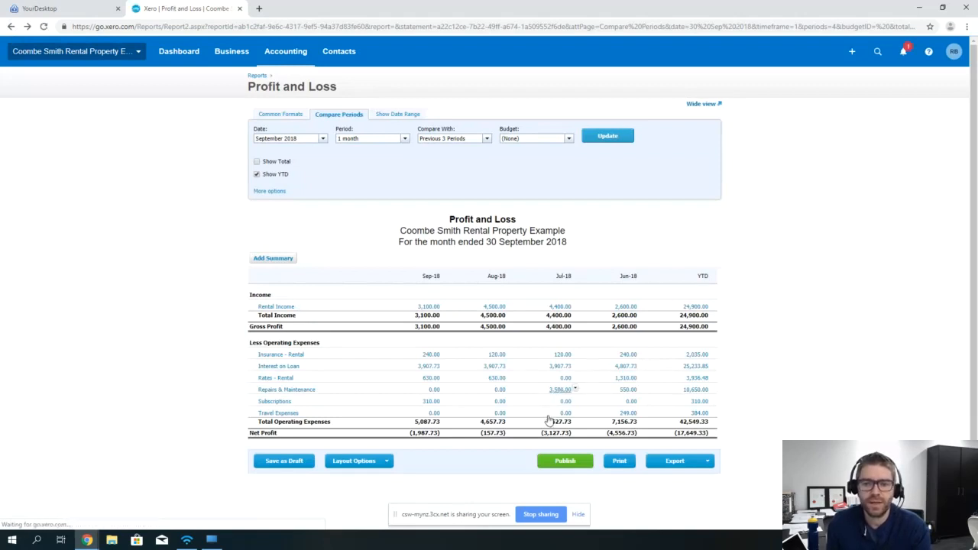
click(559, 389)
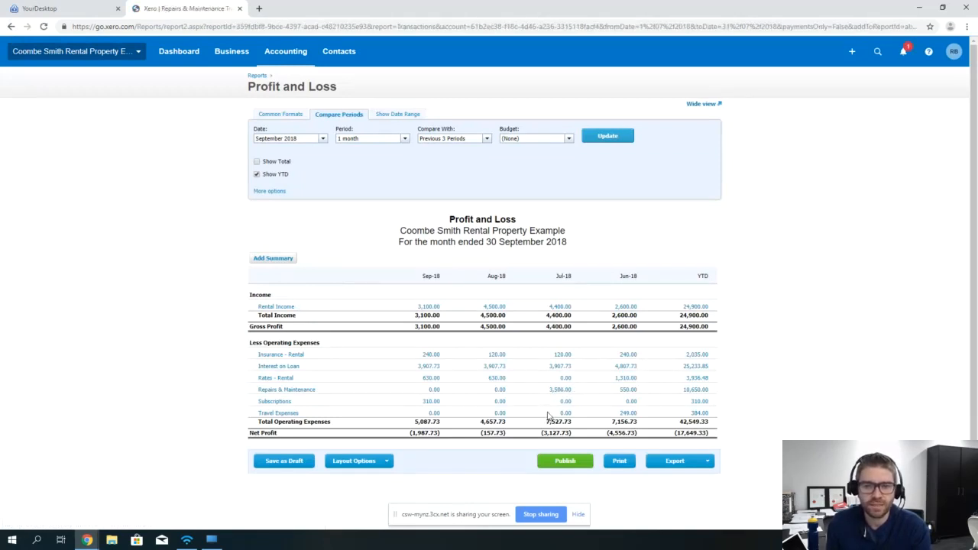
click(562, 390)
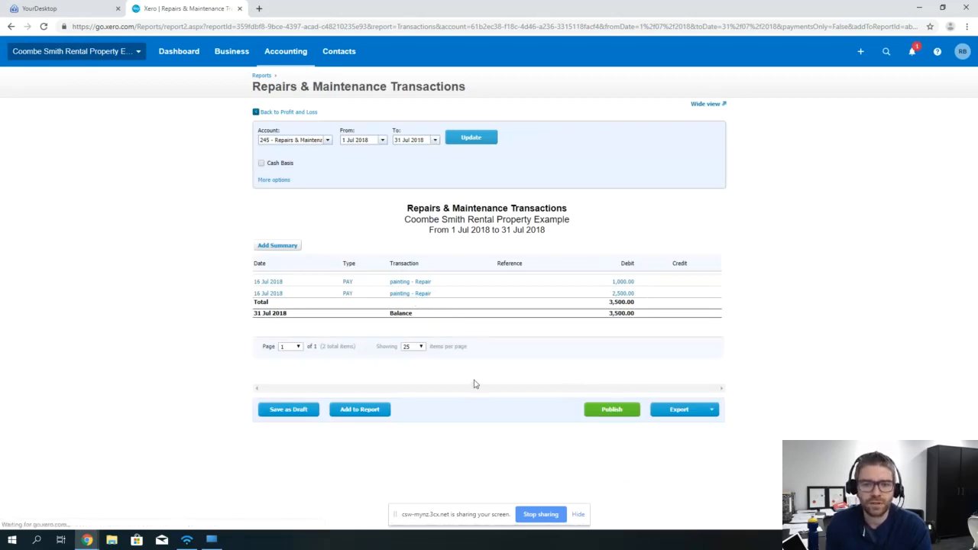
click(409, 293)
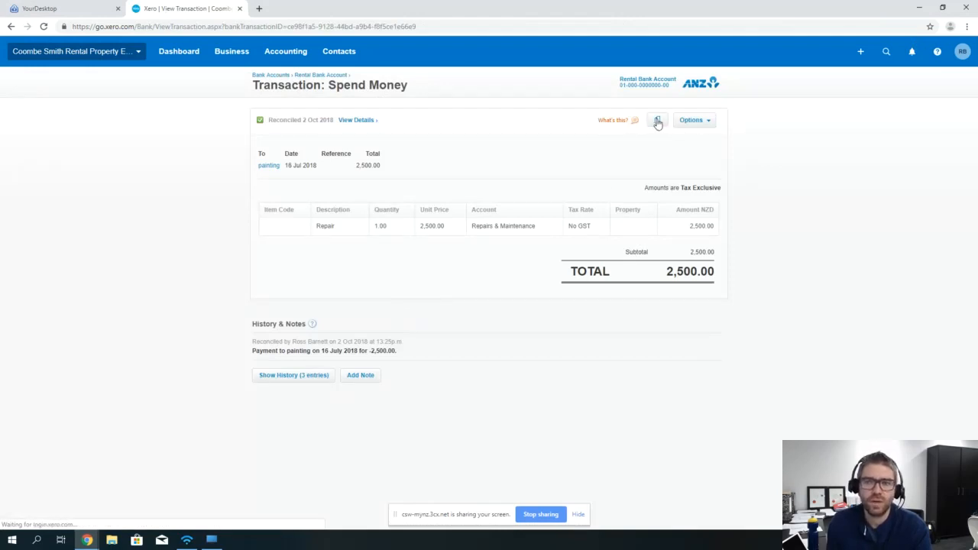
Attach Mobile 17 Jun 124521.jpg from the file library to the $2,500 painting transaction.
click(656, 119)
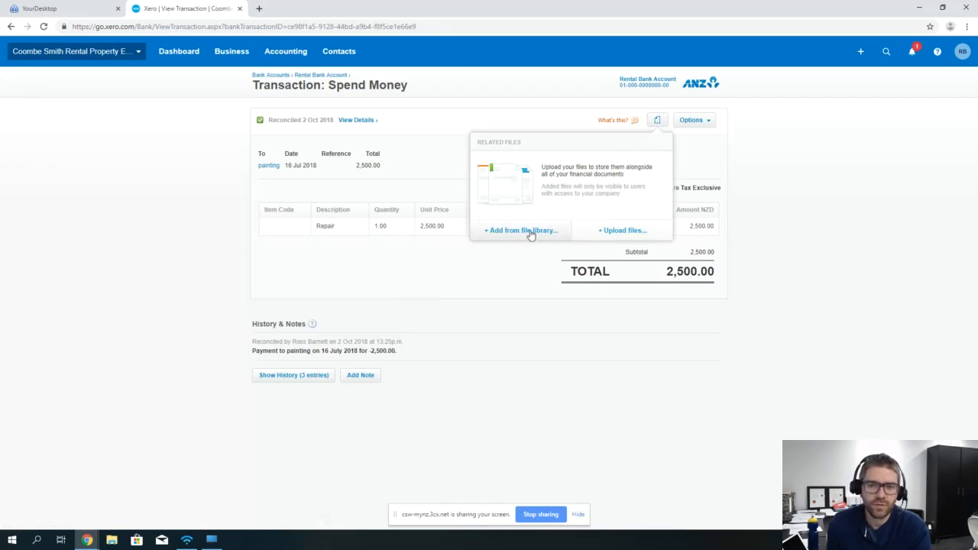
click(521, 229)
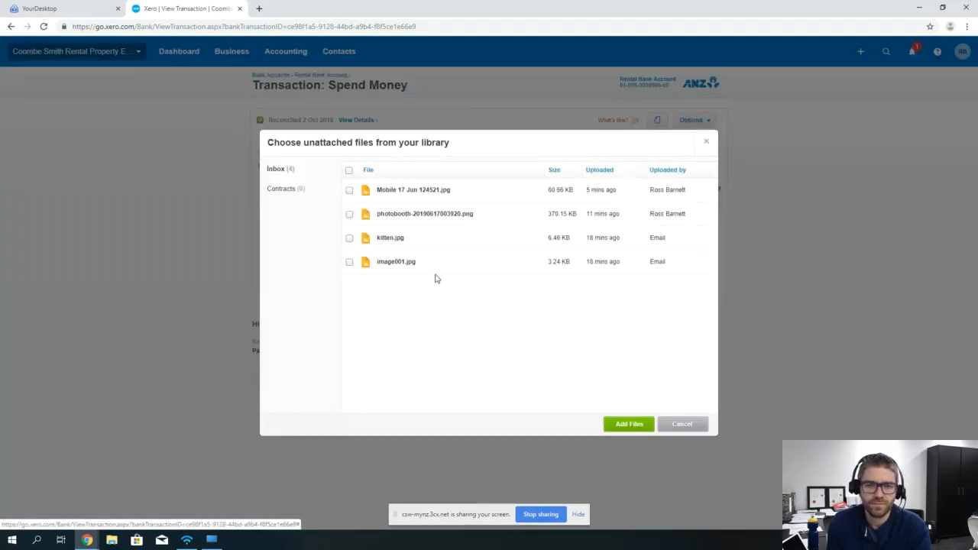
mouse_move(358, 217)
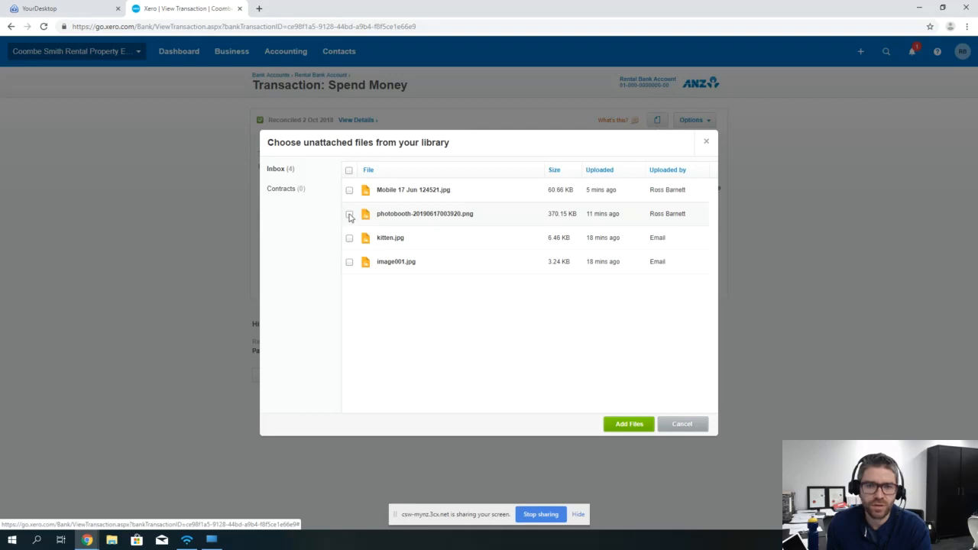
click(348, 189)
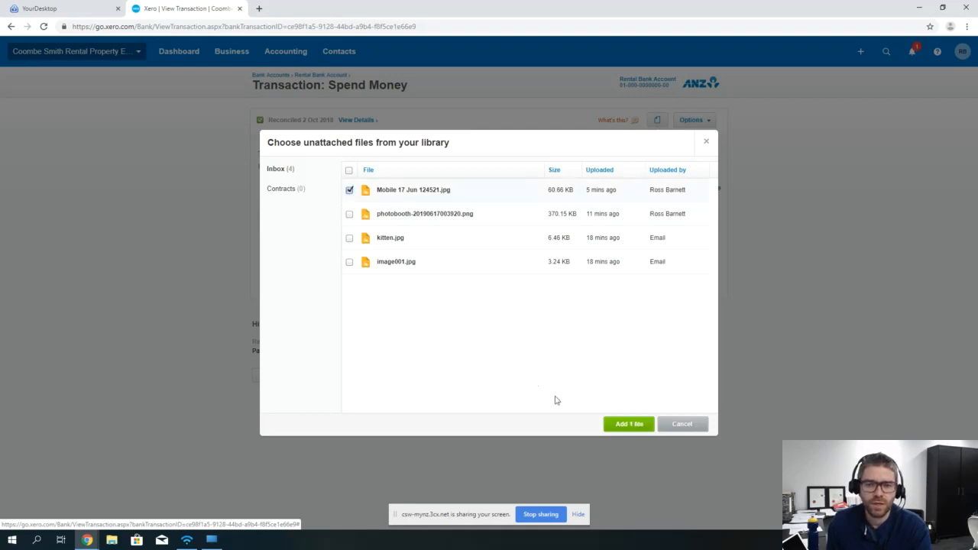
click(627, 425)
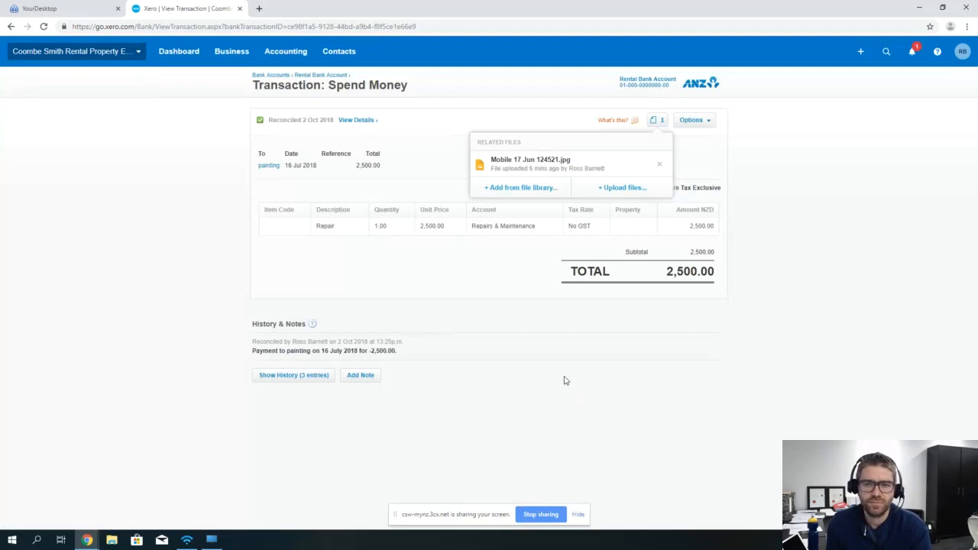
mouse_move(715, 129)
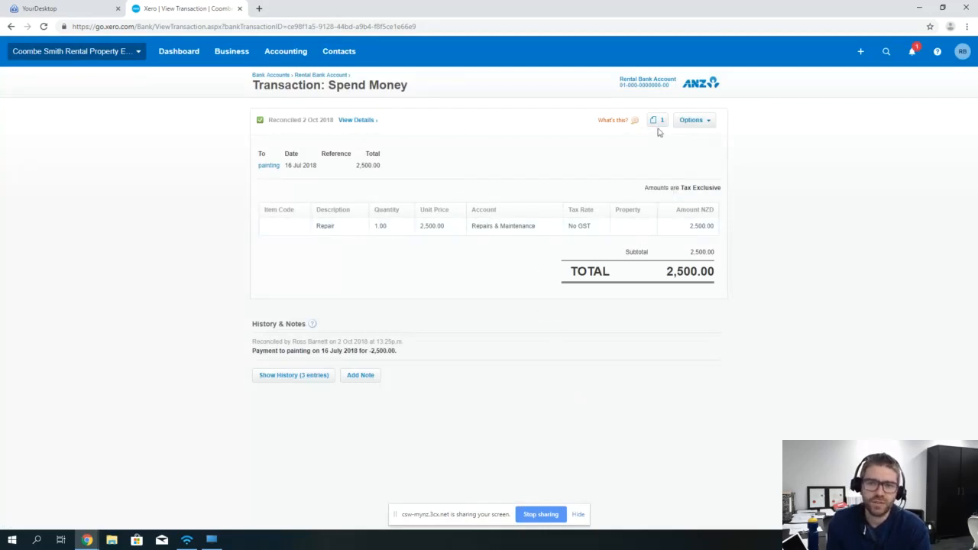
click(656, 119)
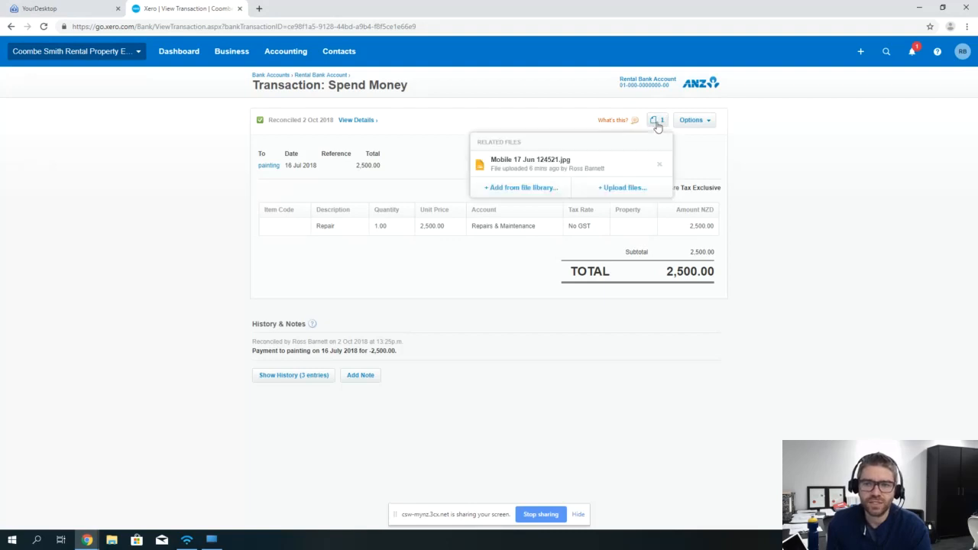
mouse_move(507, 211)
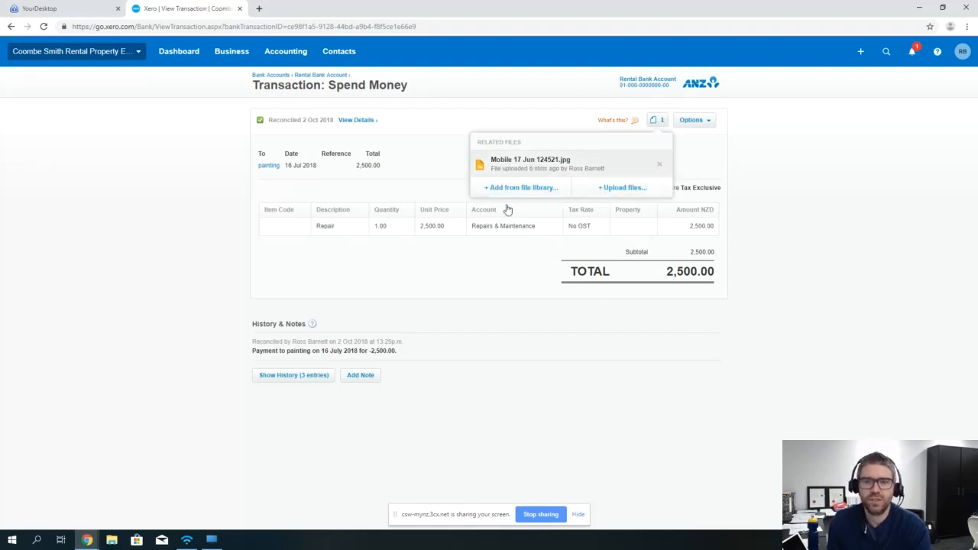
click(530, 164)
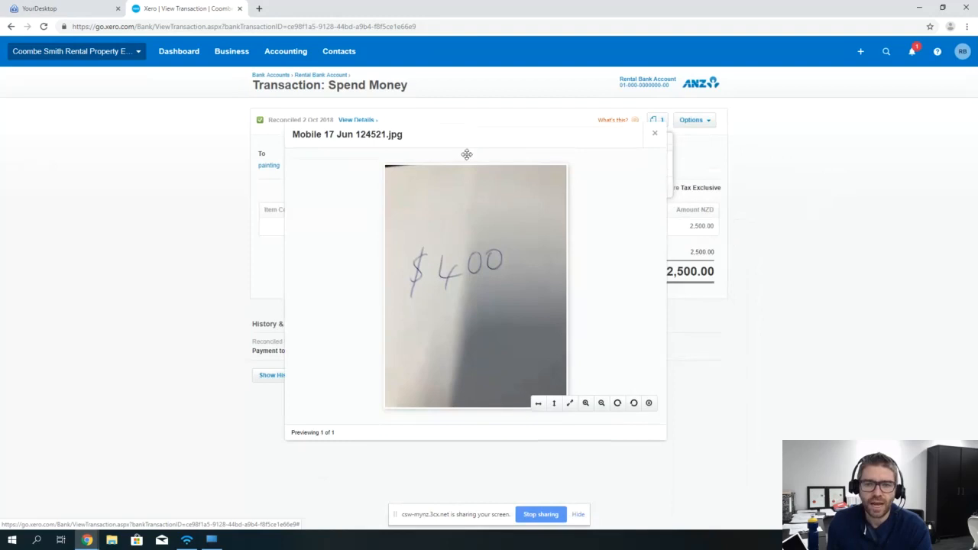
mouse_move(492, 298)
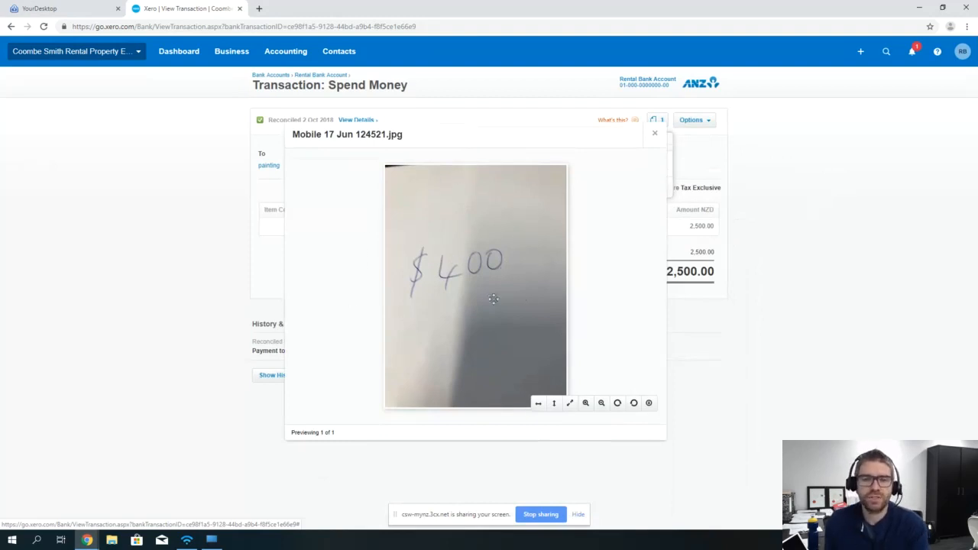
mouse_move(651, 152)
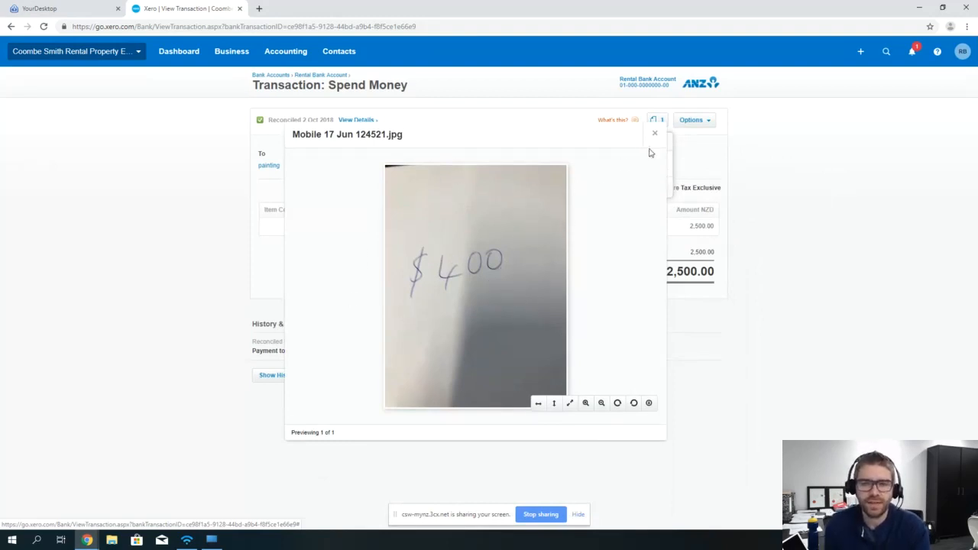
click(654, 133)
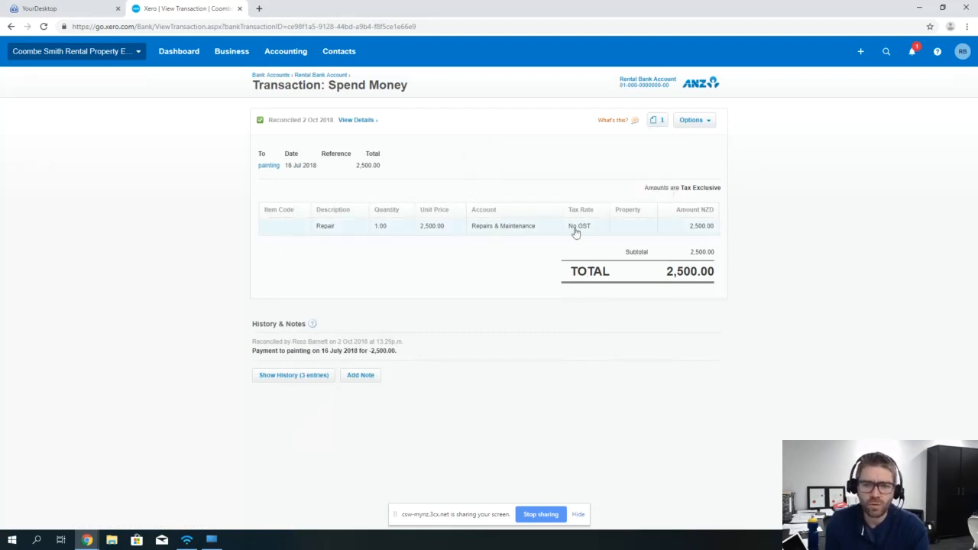
mouse_move(634, 200)
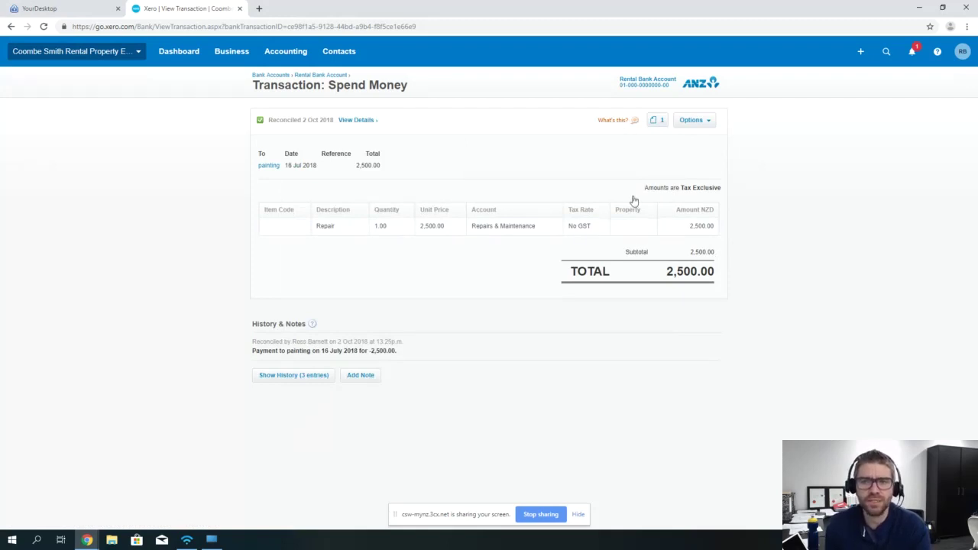
mouse_move(662, 122)
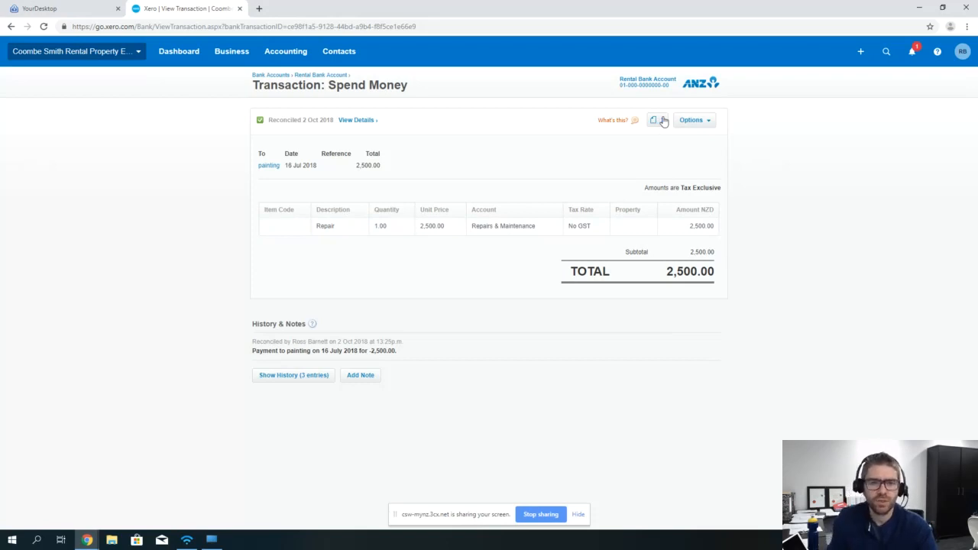
Bring up the organisation destinations menu with Files, Settings and Payroll.
click(654, 119)
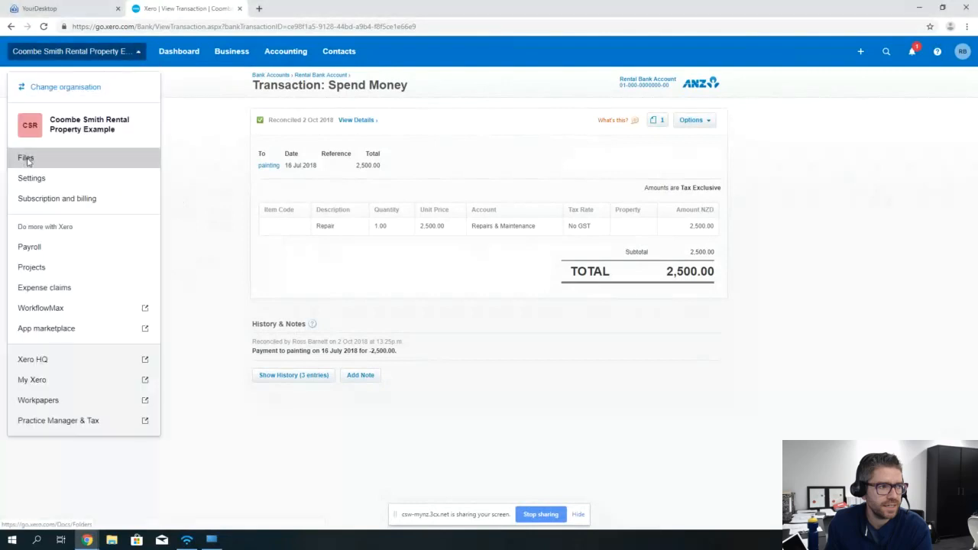
Return to the Files inbox now listing the three remaining unattached files.
click(24, 157)
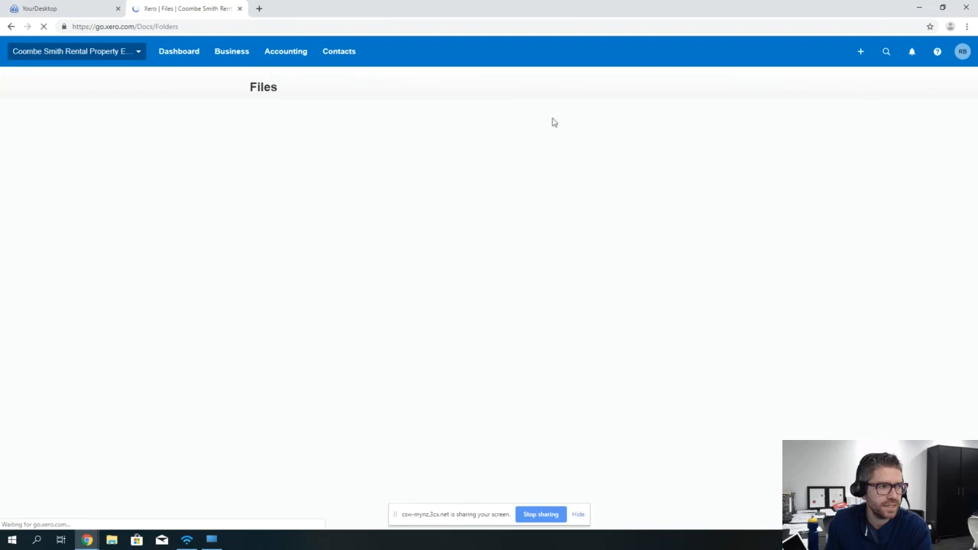
mouse_move(601, 175)
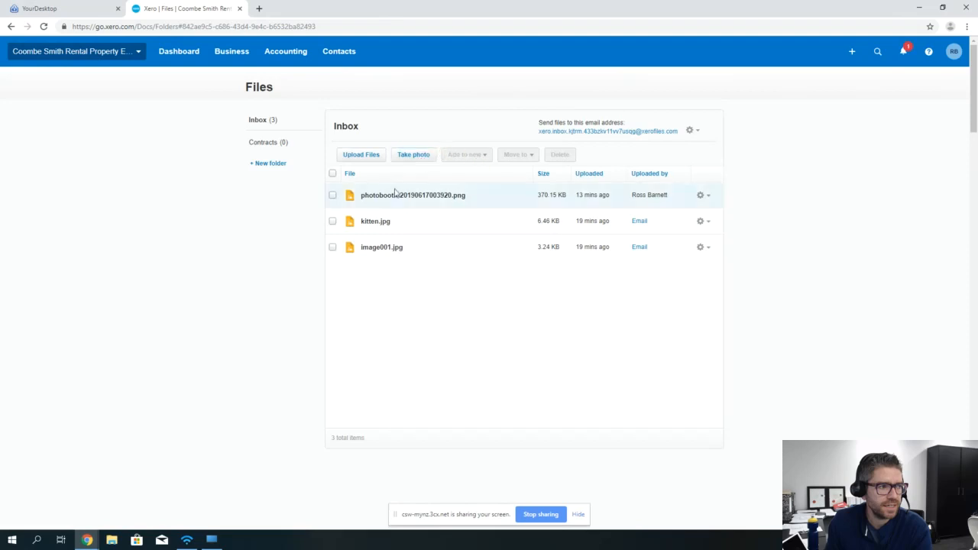
mouse_move(400, 200)
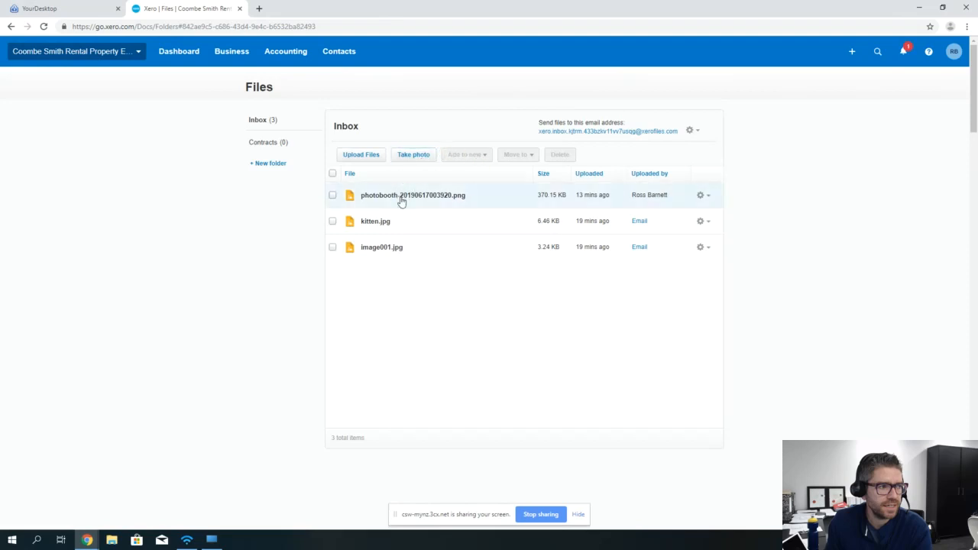
mouse_move(403, 220)
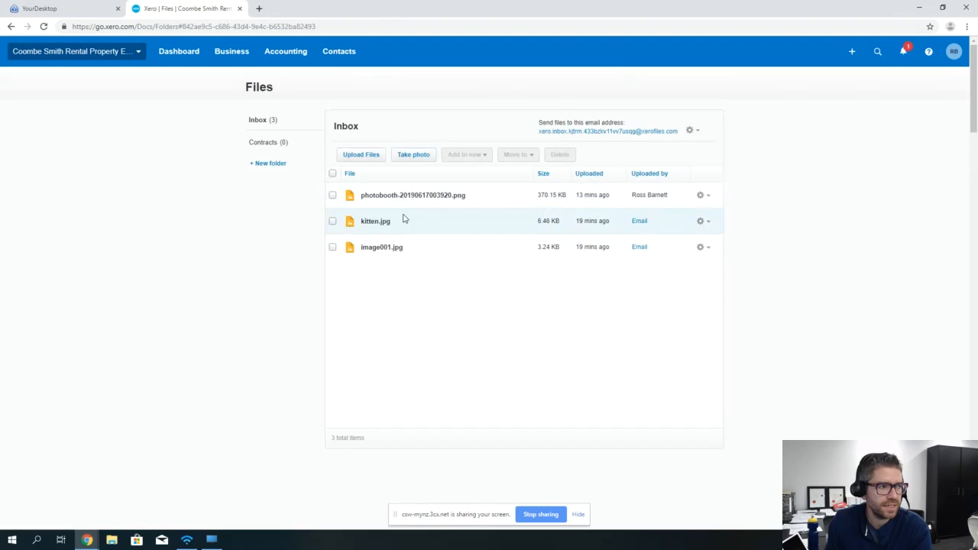